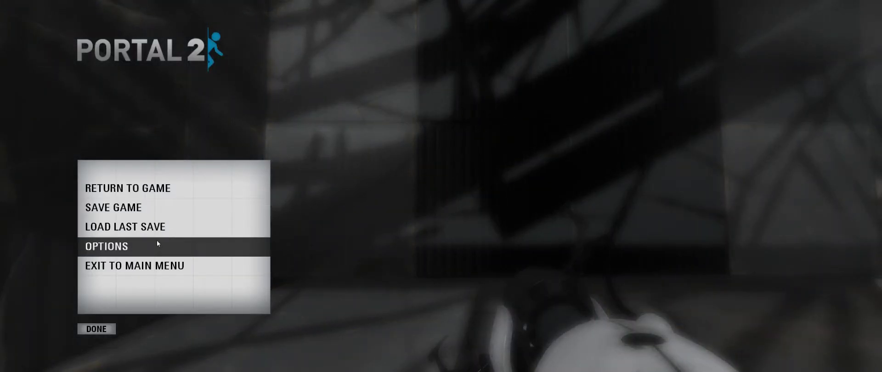
- Resume gameplay in the test chamber via Return to Game
left_click(106, 246)
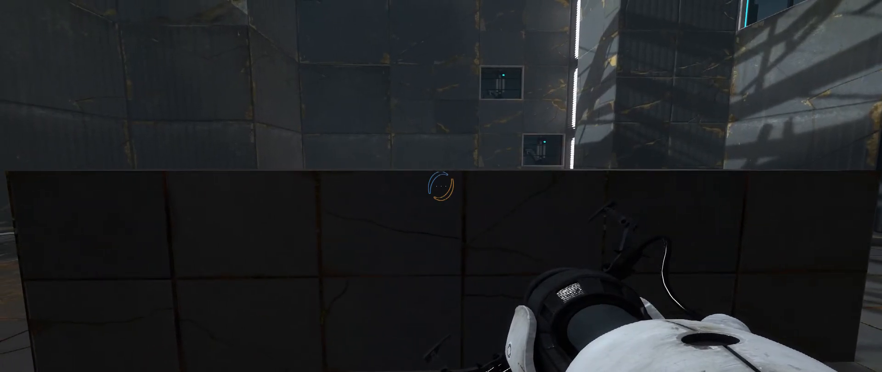
key("Escape")
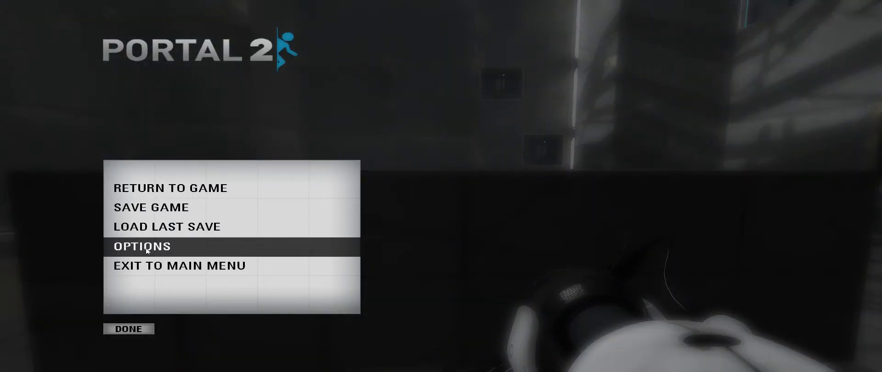
left_click(141, 247)
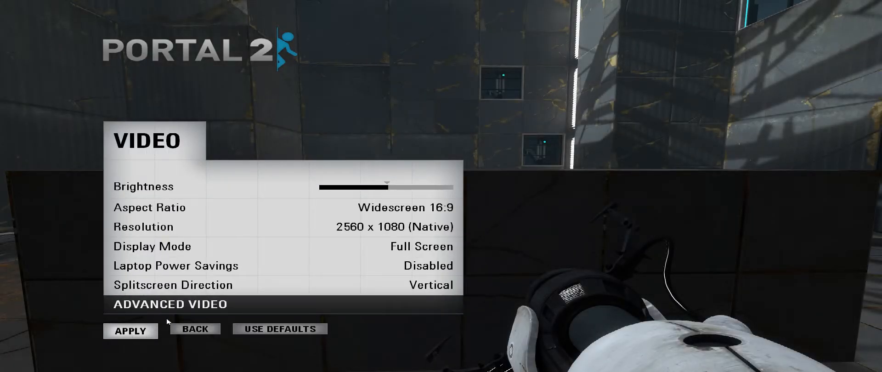
left_click(281, 226)
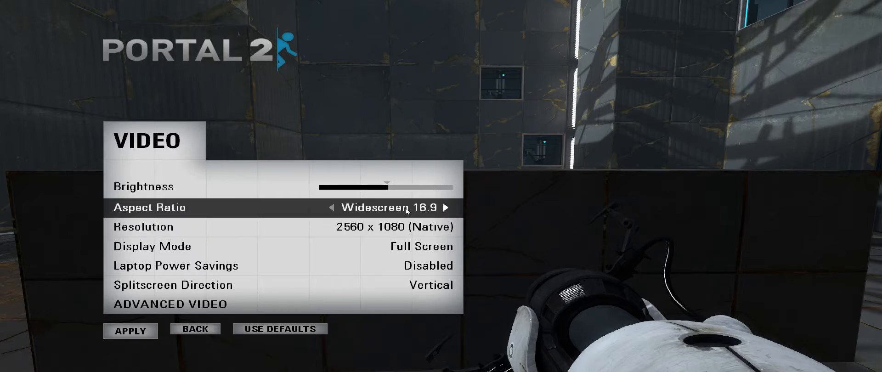
left_click(195, 329)
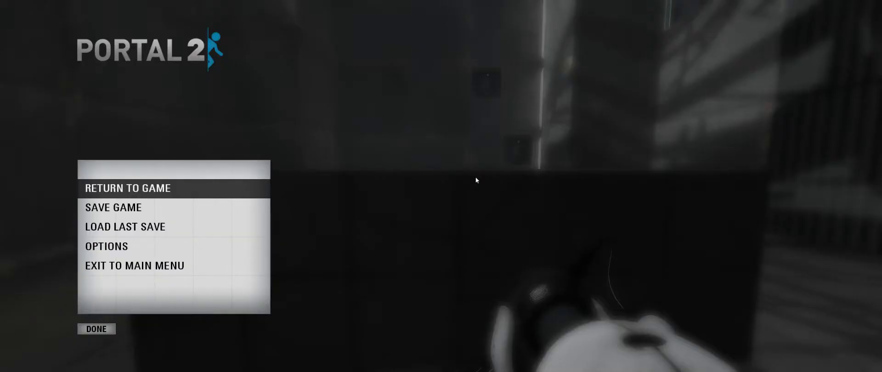
left_click(127, 188)
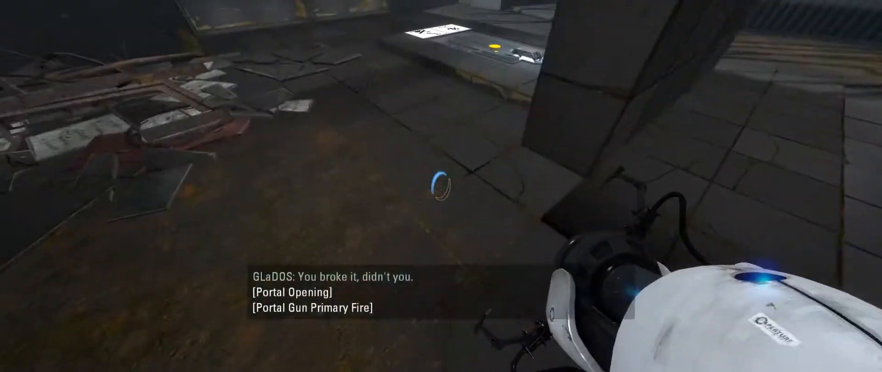
mouse_move(440, 185)
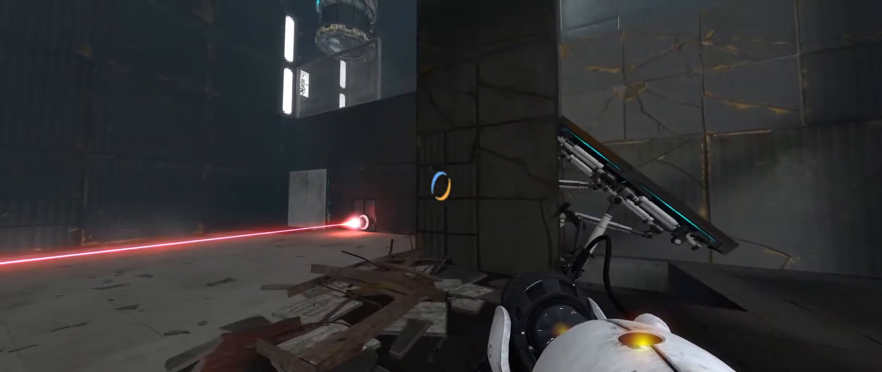
mouse_move(441, 185)
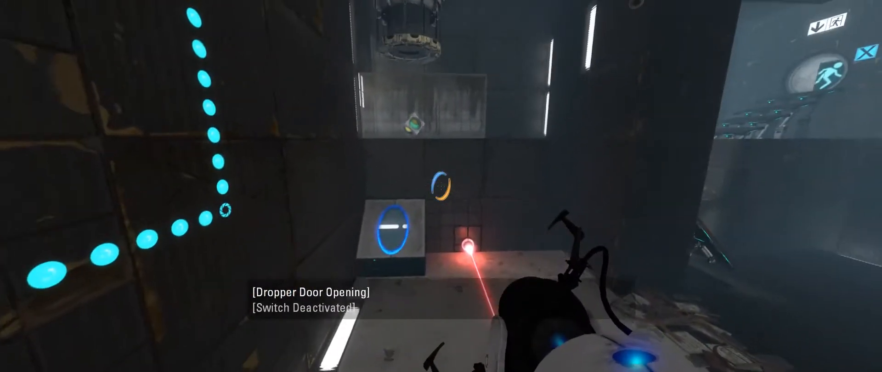
- Fire a portal onto a chamber surface to redirect the laser toward the switch
left_click(440, 185)
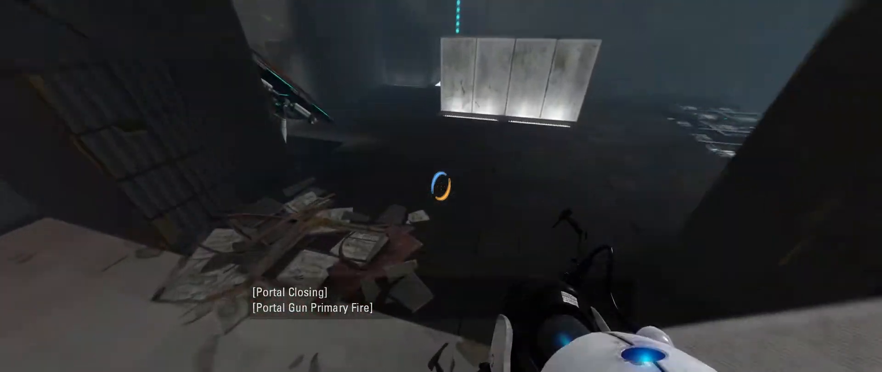